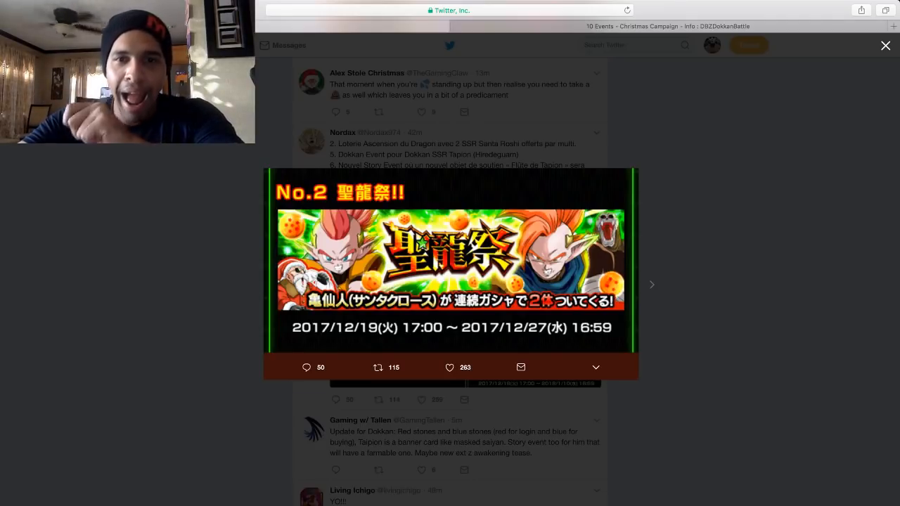
- Show the Dokkan Battle Christmas Campaign Reddit post's intro and 10-event table
{"action": "left_click", "coordinate": [886, 45]}
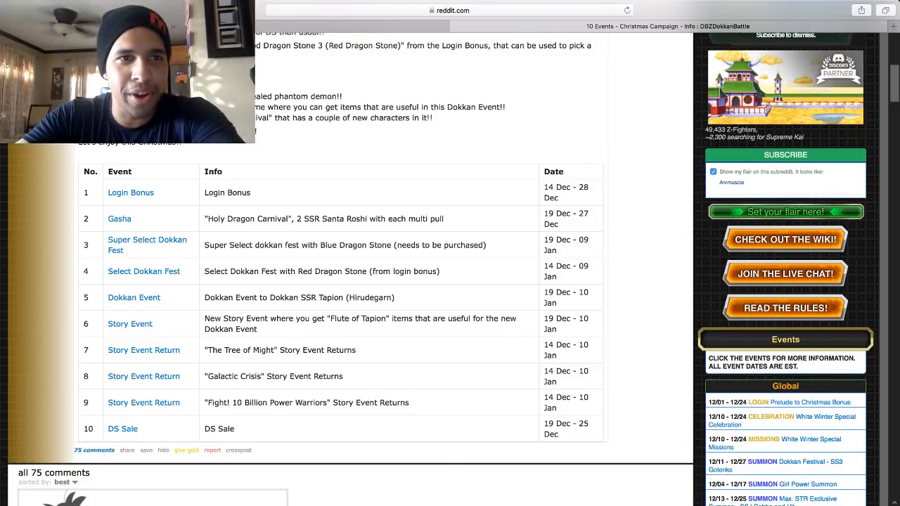
{"action": "scroll", "scroll_direction": "up", "scroll_amount": 3}
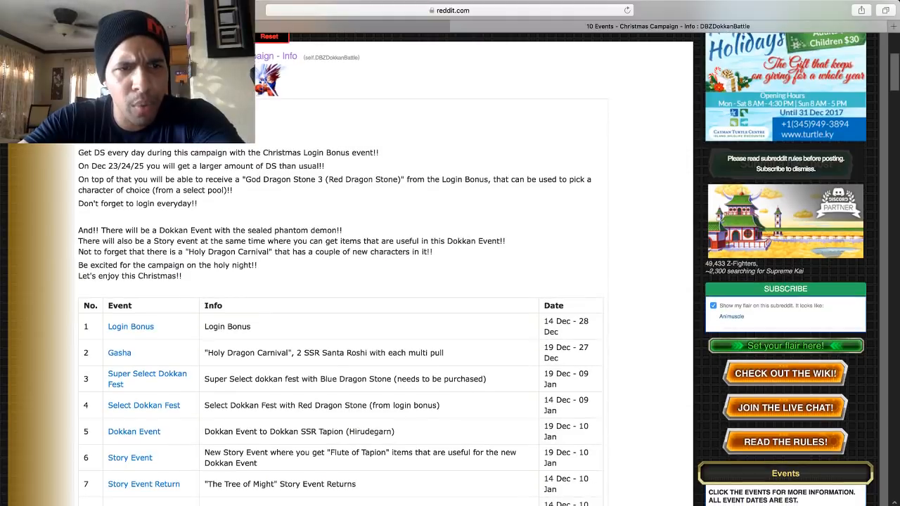
{"action": "scroll", "scroll_direction": "down", "scroll_amount": 3}
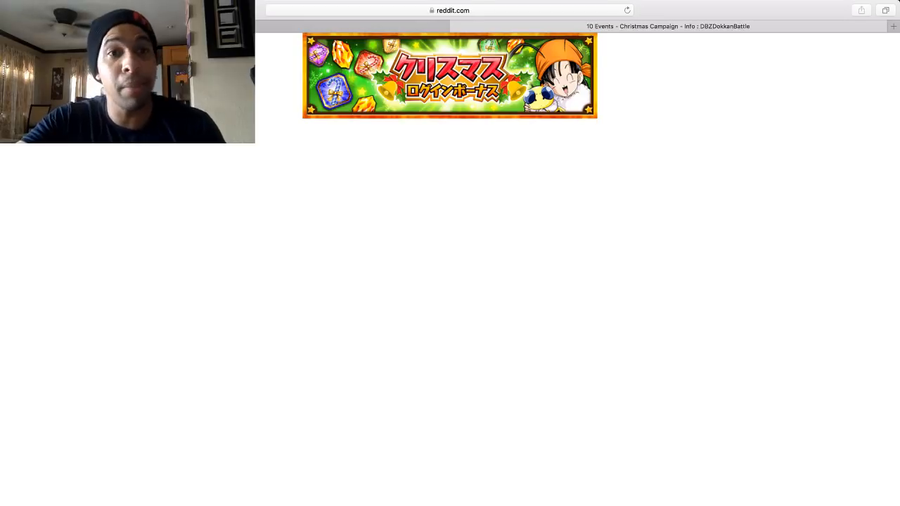
{"action": "scroll", "scroll_direction": "down", "scroll_amount": 3}
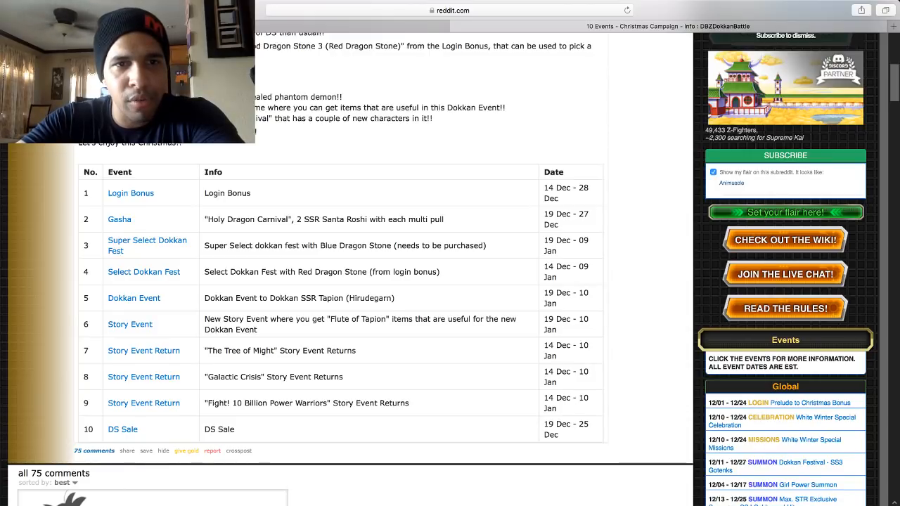
{"action": "double_click", "coordinate": [247, 220]}
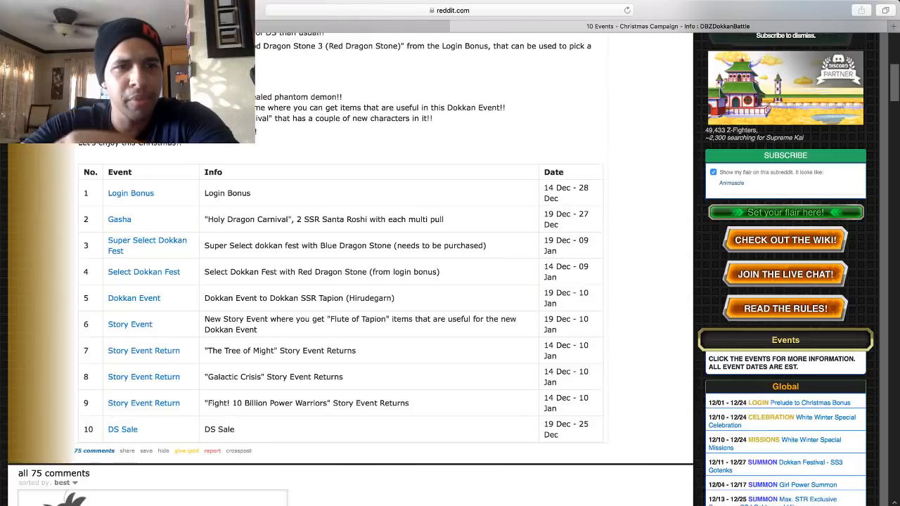
{"action": "left_click", "coordinate": [134, 298]}
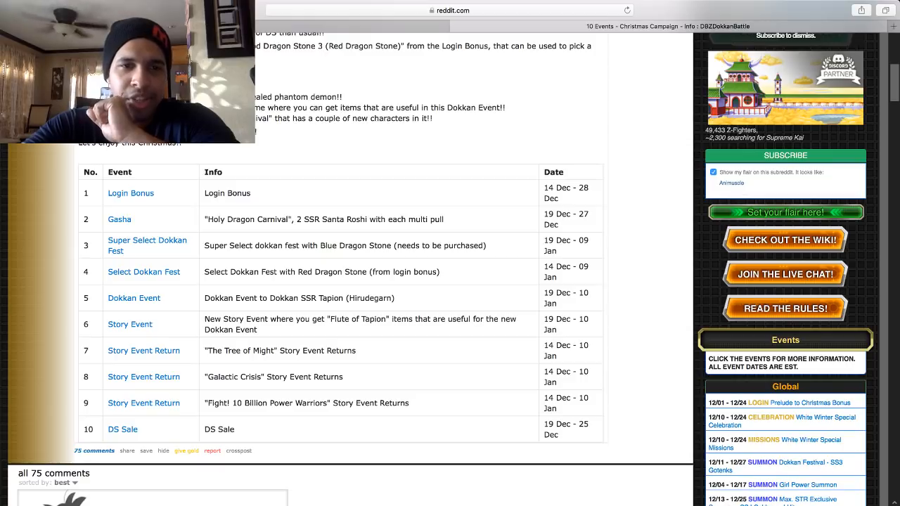
{"action": "double_click", "coordinate": [312, 298]}
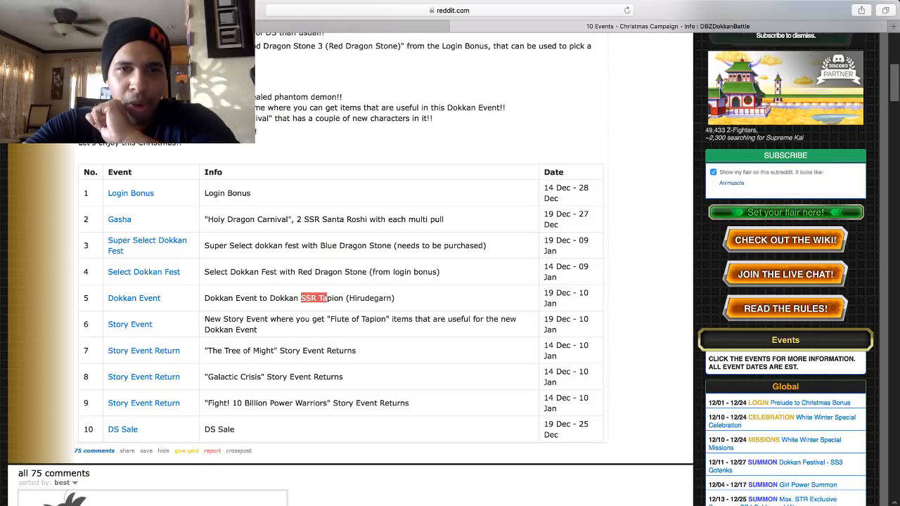